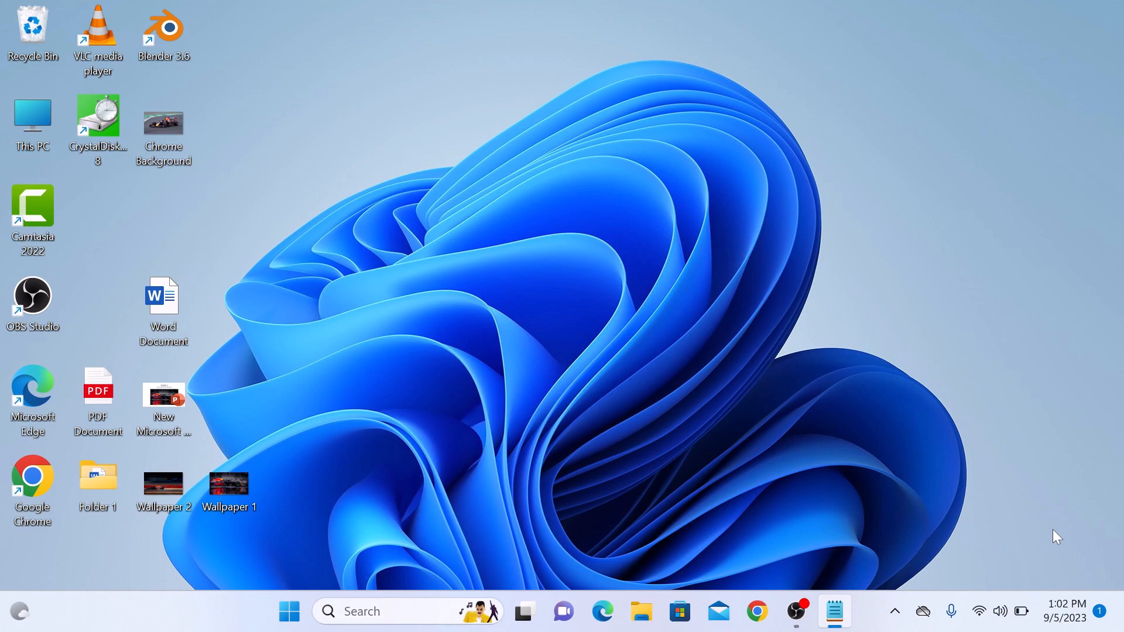
{"action": "mouse_move", "coordinate": [97, 301]}
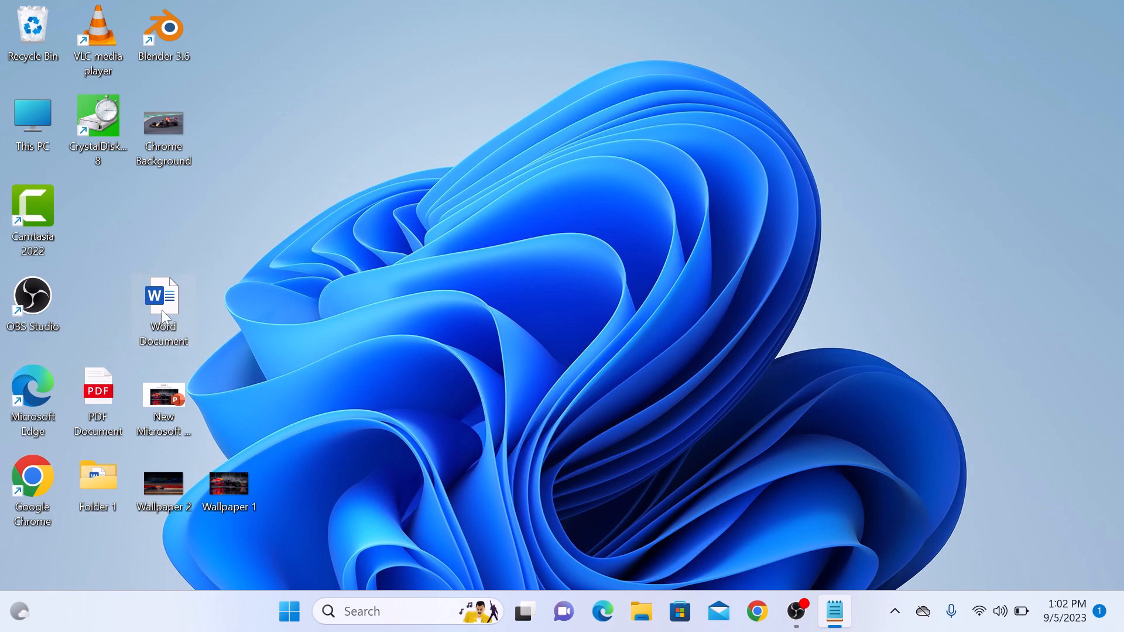
Step: Open the desktop Word Document and show its File backstage view
{"action": "double_click", "coordinate": [163, 295]}
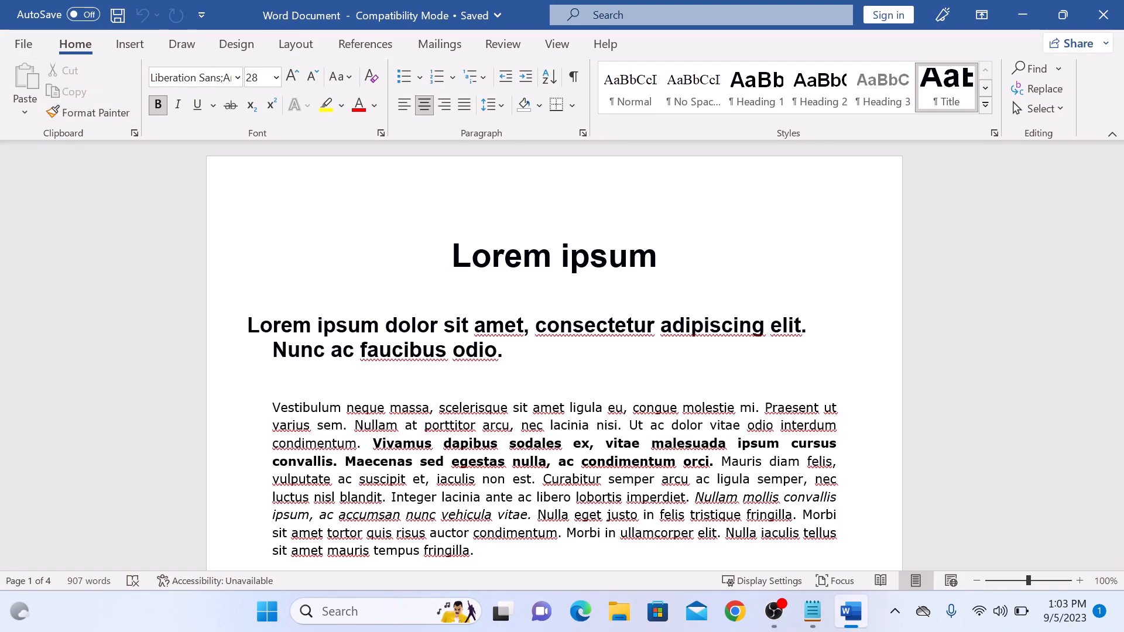
{"action": "left_click", "coordinate": [23, 44]}
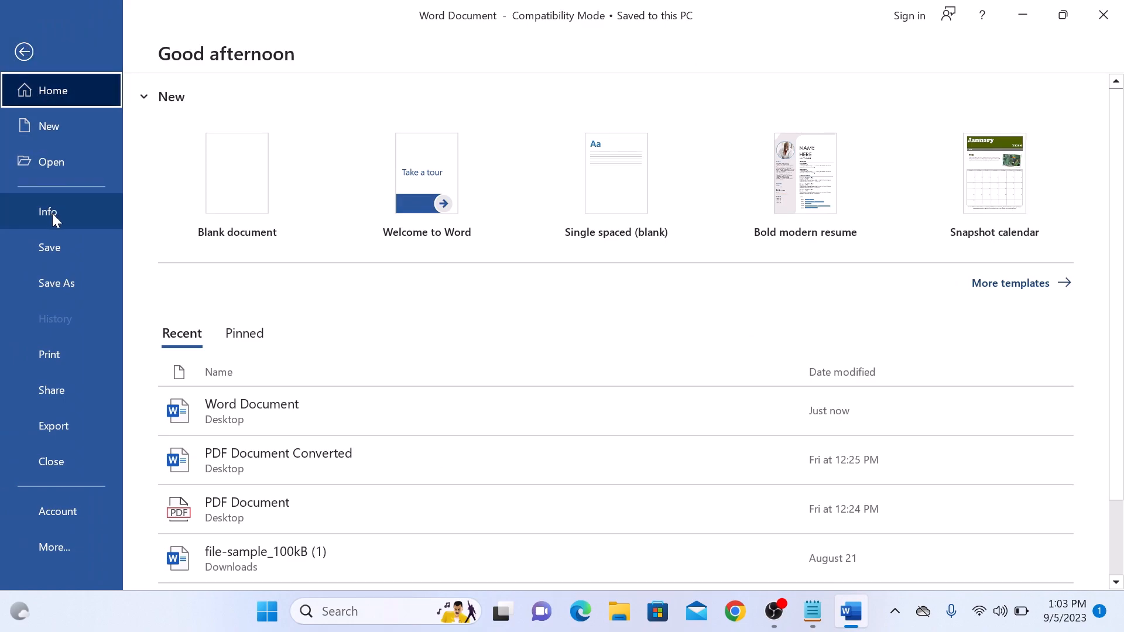
Step: Go to Info, open Protect Document, and choose Encrypt with Password
{"action": "left_click", "coordinate": [48, 212]}
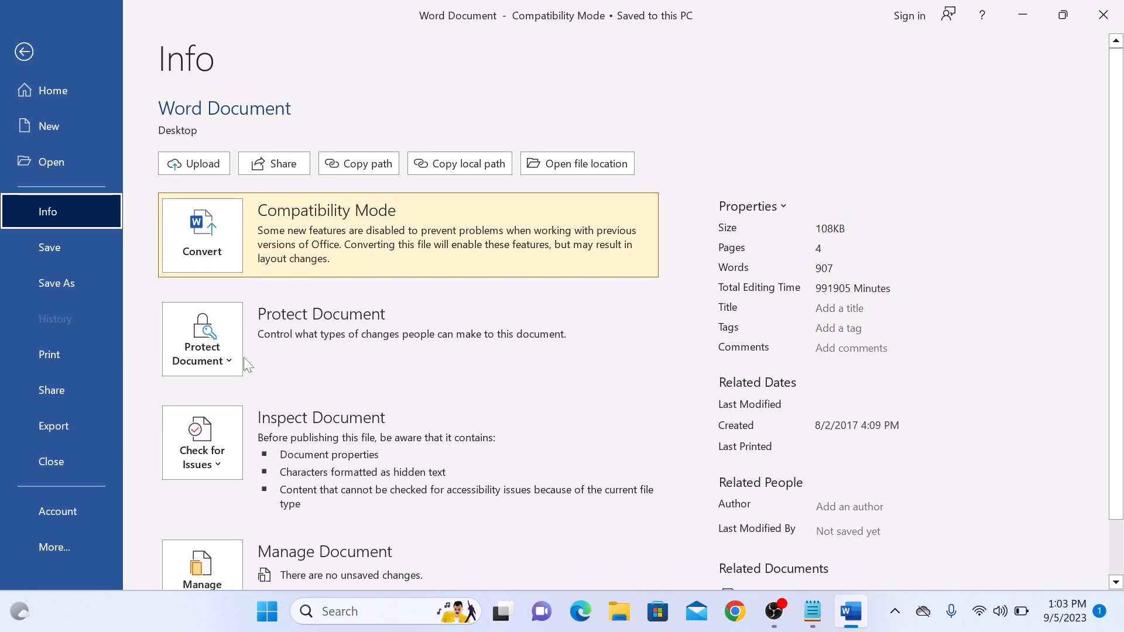
{"action": "left_click", "coordinate": [201, 346]}
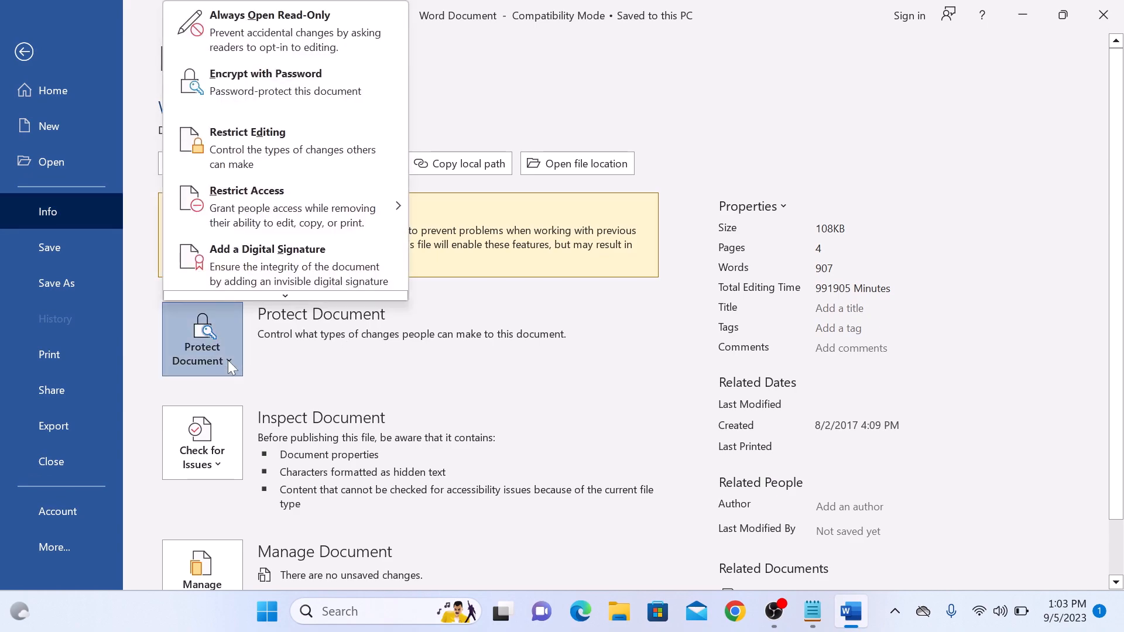
{"action": "mouse_move", "coordinate": [272, 215]}
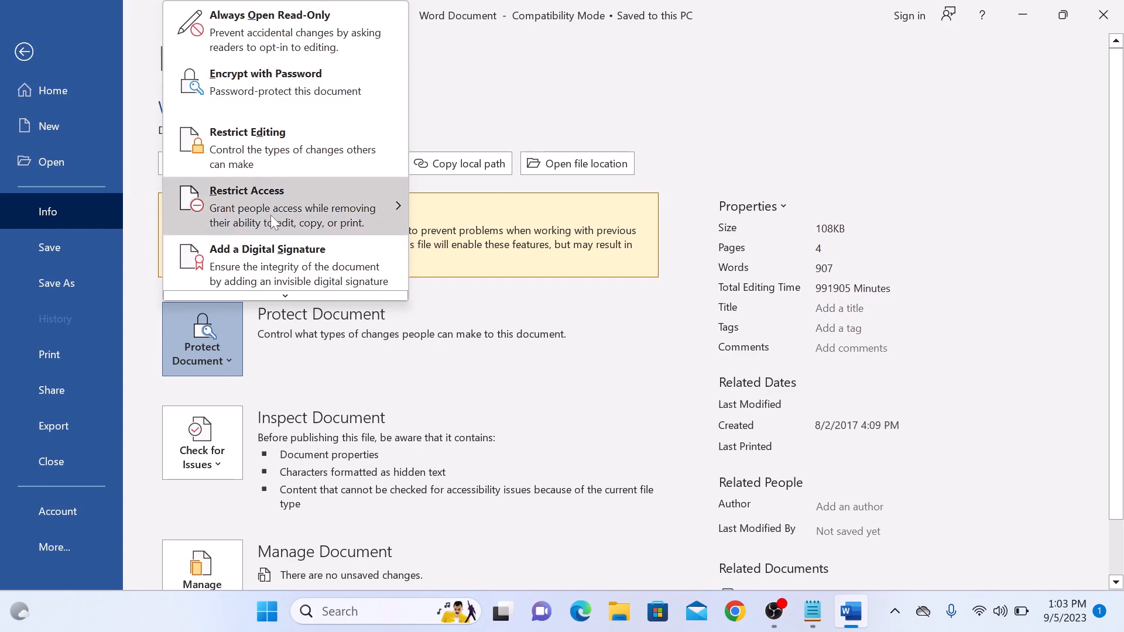
{"action": "mouse_move", "coordinate": [301, 99]}
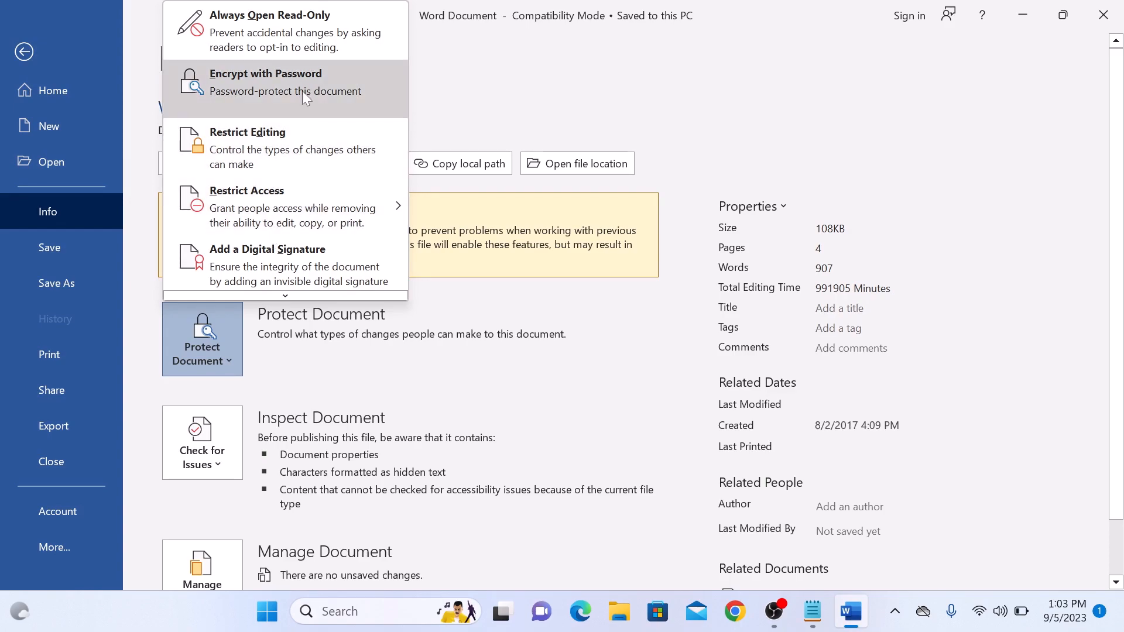
{"action": "left_click", "coordinate": [266, 82]}
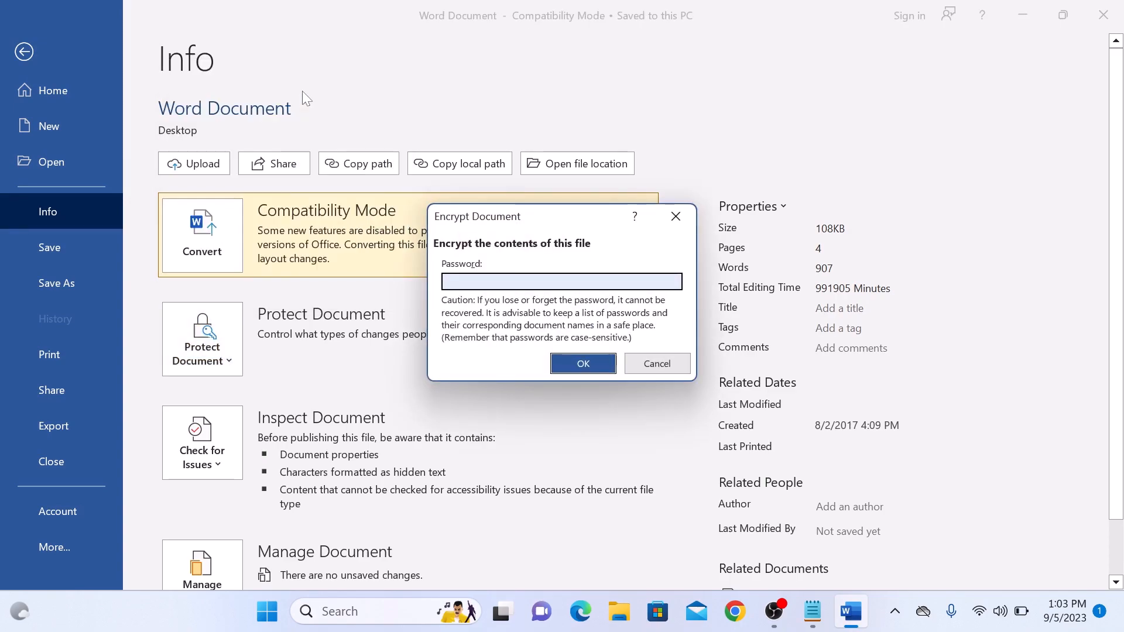
Step: Enter and confirm a password so the document requires it to open
{"action": "left_click", "coordinate": [581, 364]}
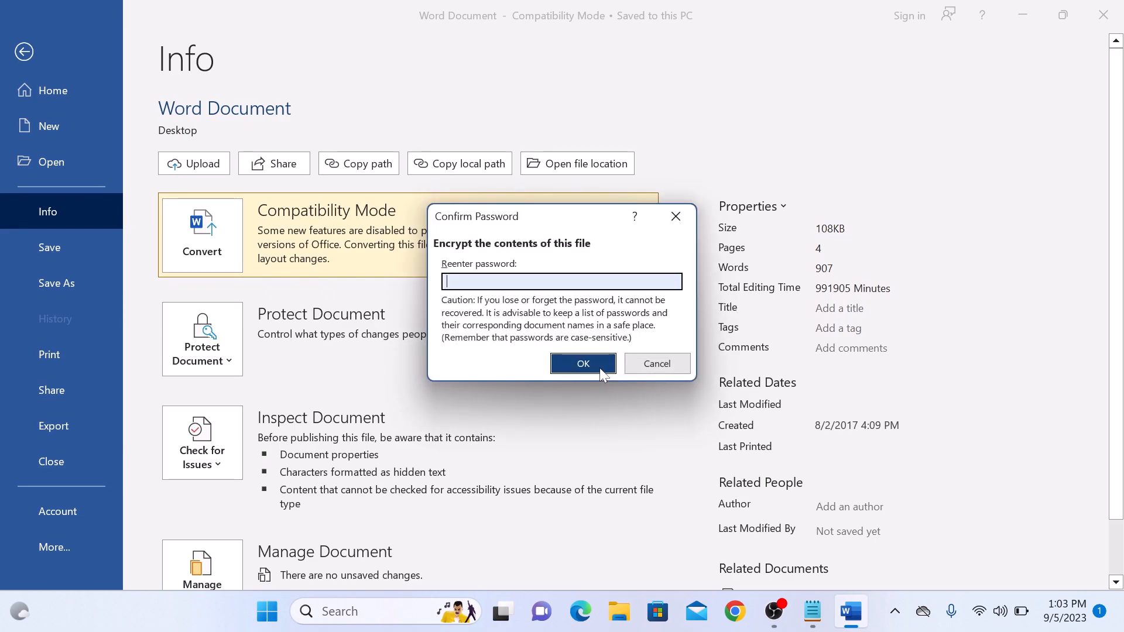
{"action": "left_click", "coordinate": [584, 363]}
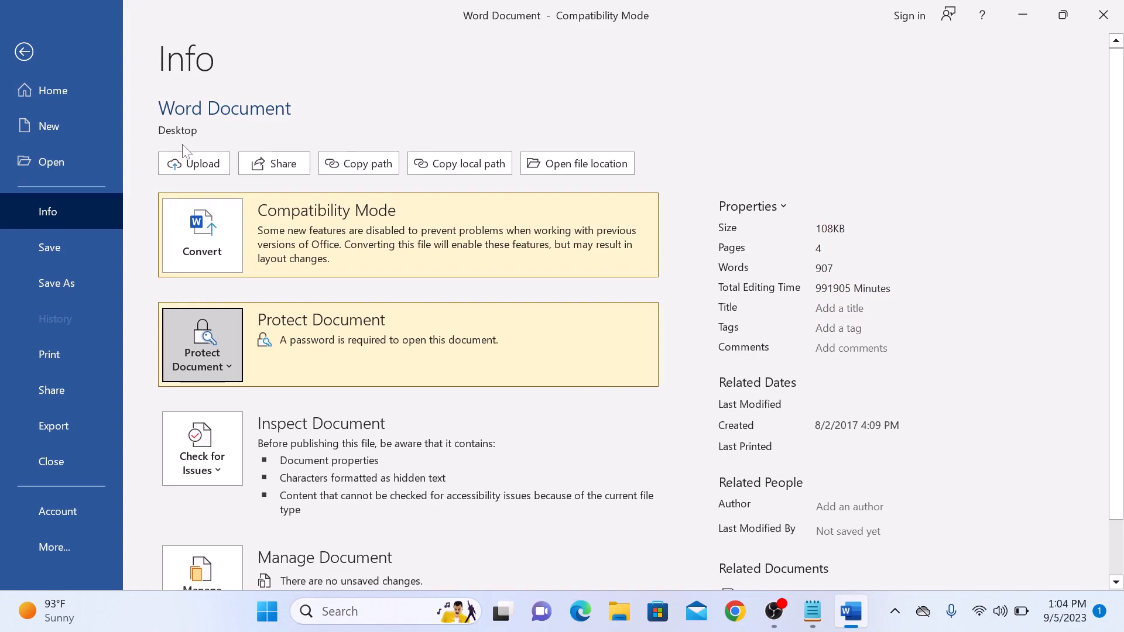
Step: Return to the document and close the Word window
{"action": "left_click", "coordinate": [25, 52]}
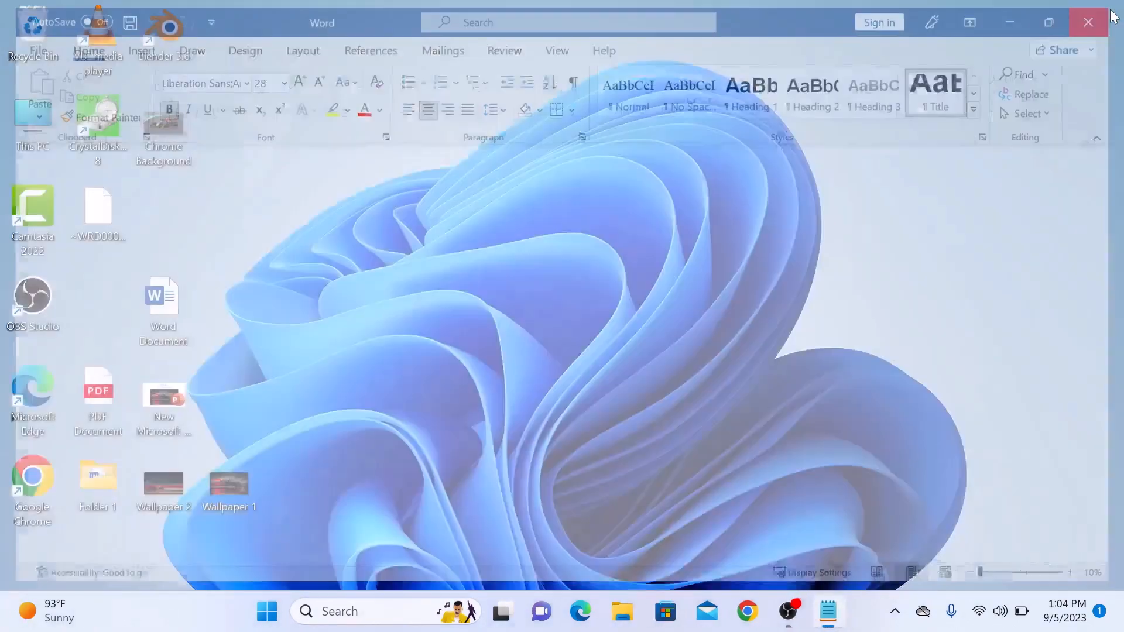
{"action": "left_click", "coordinate": [1087, 23]}
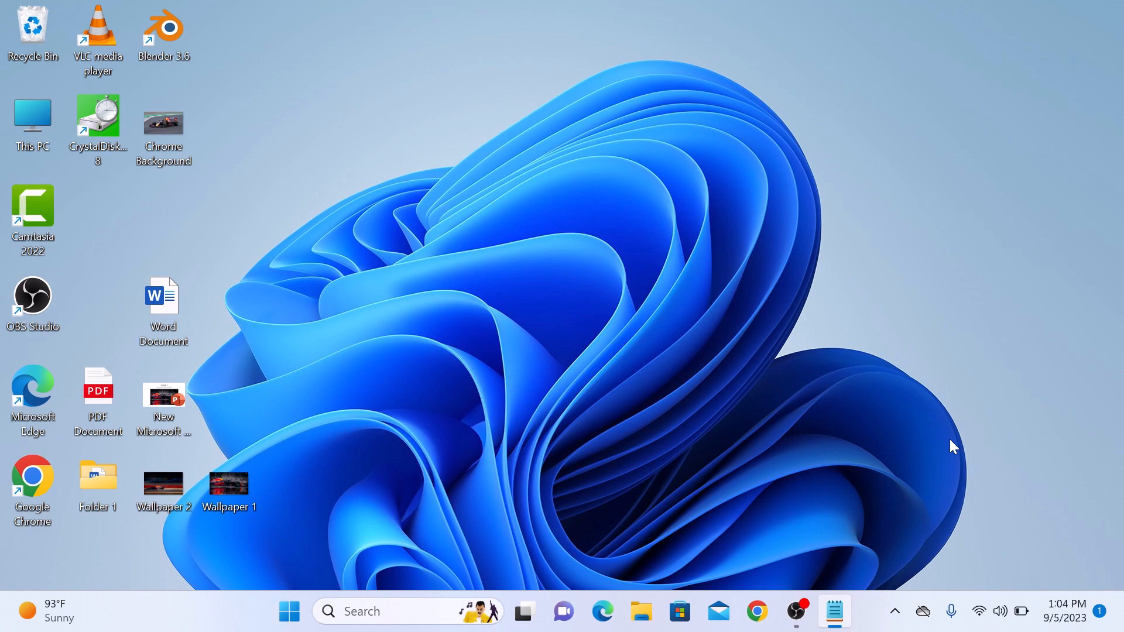
Step: Reopen the Word Document and focus the 'Enter password to open file' box
{"action": "double_click", "coordinate": [163, 294]}
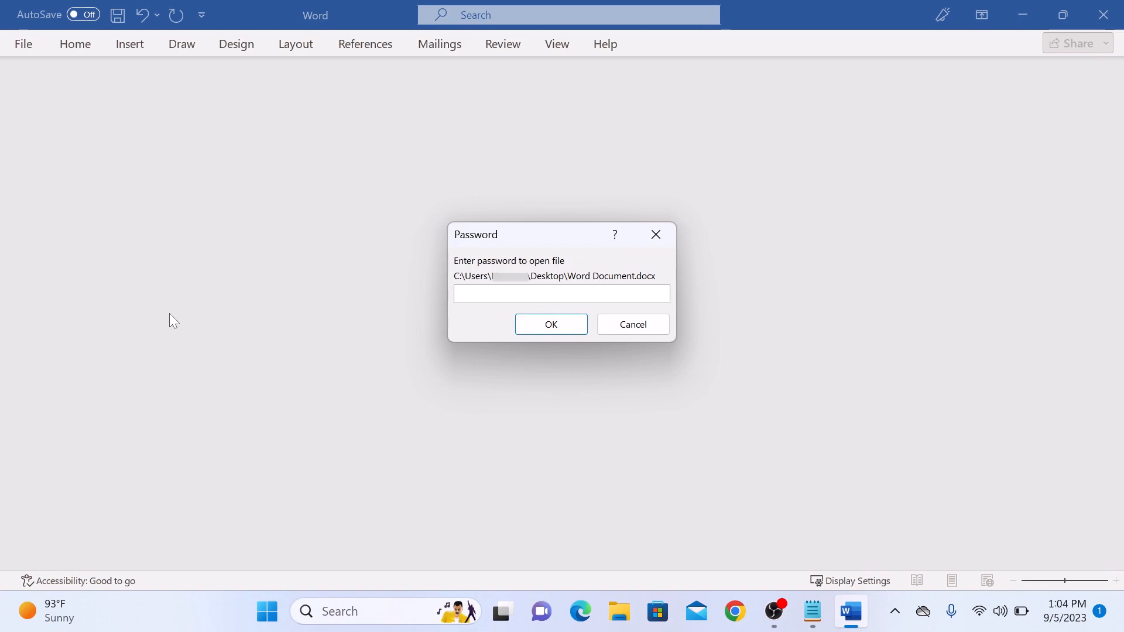
{"action": "left_click", "coordinate": [561, 294]}
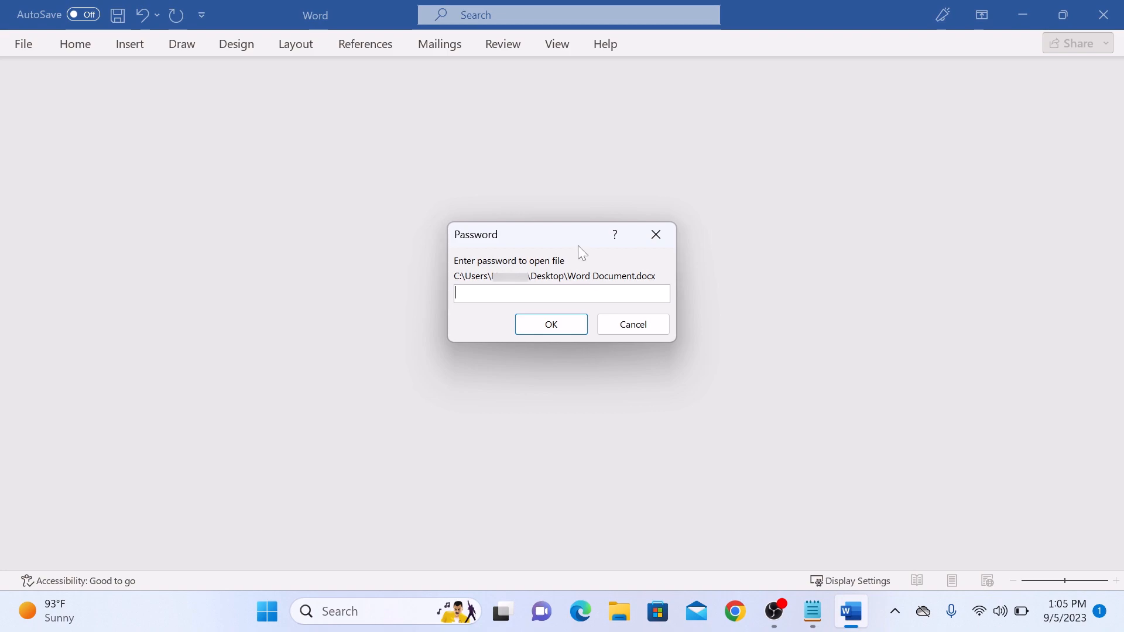
{"action": "mouse_move", "coordinate": [710, 299]}
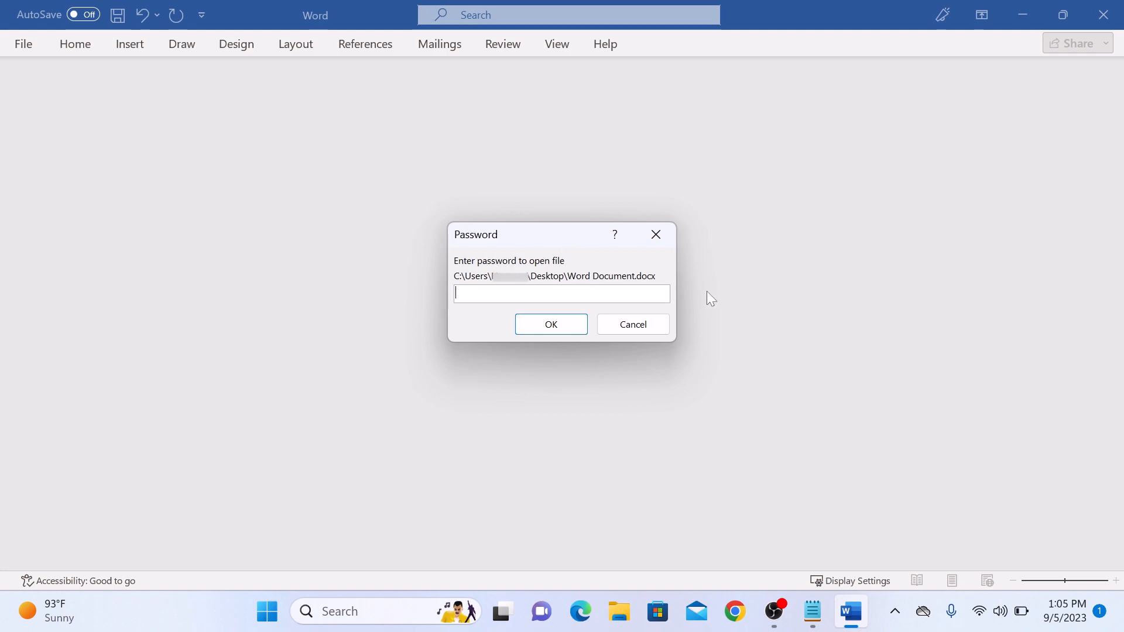